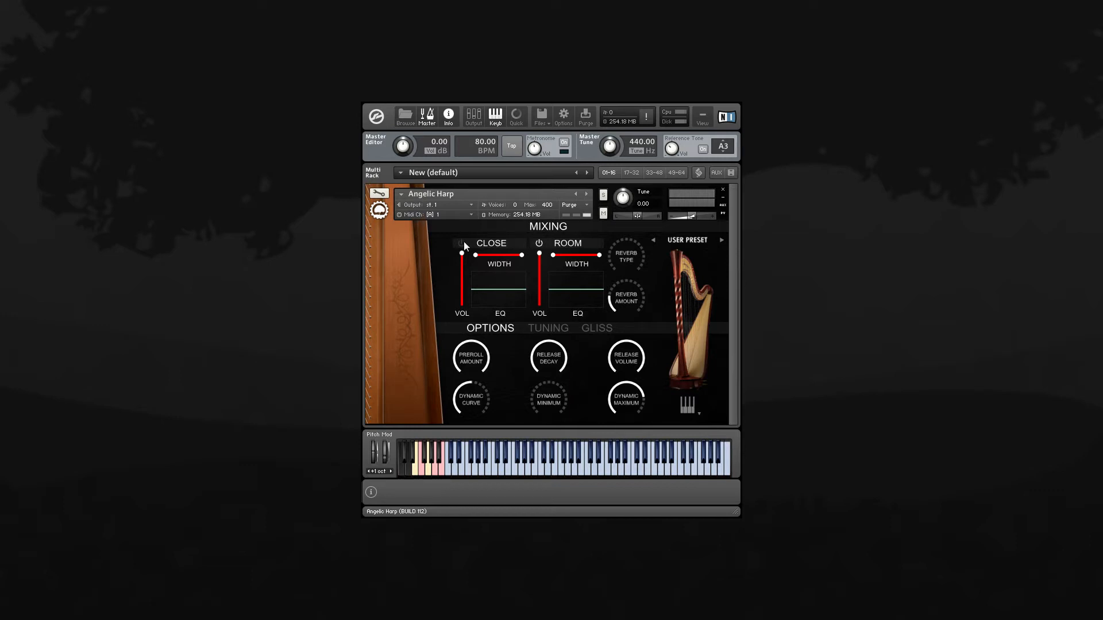
Step: Enable the close mic signal in the Mixing section alongside the room signal
{"action": "left_click", "coordinate": [462, 244]}
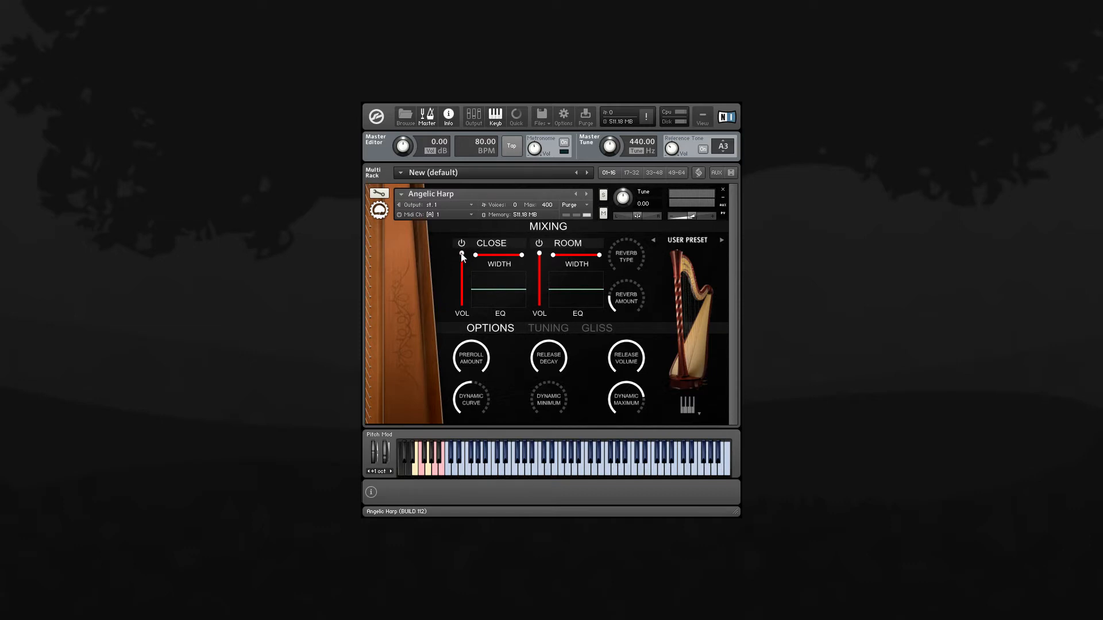
{"action": "left_click_drag", "start_coordinate": [462, 255], "coordinate": [462, 303]}
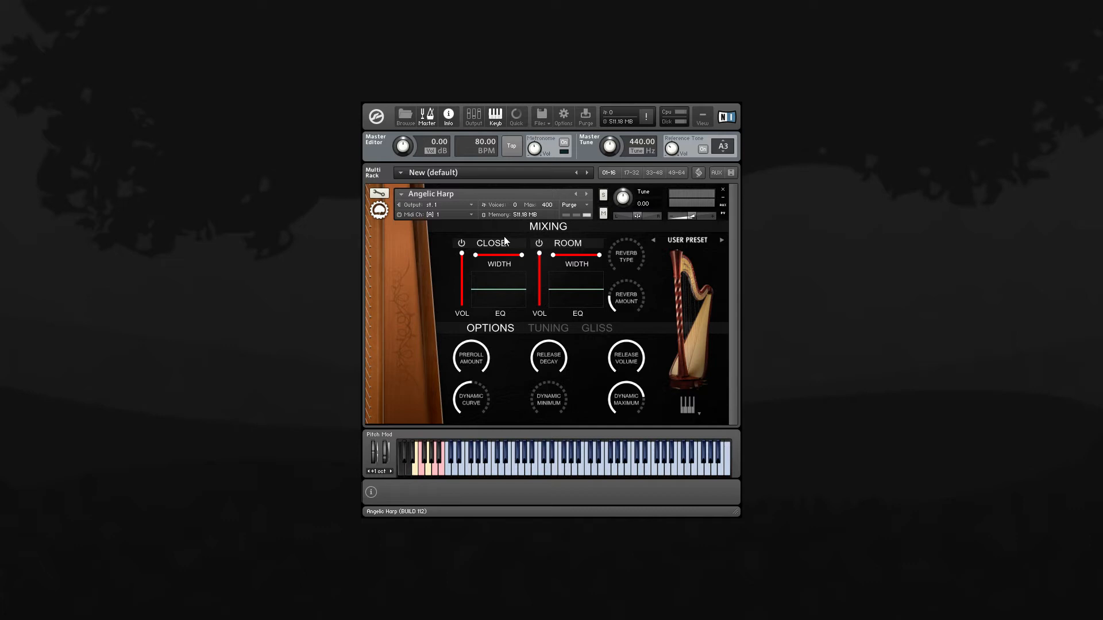
{"action": "mouse_move", "coordinate": [524, 262]}
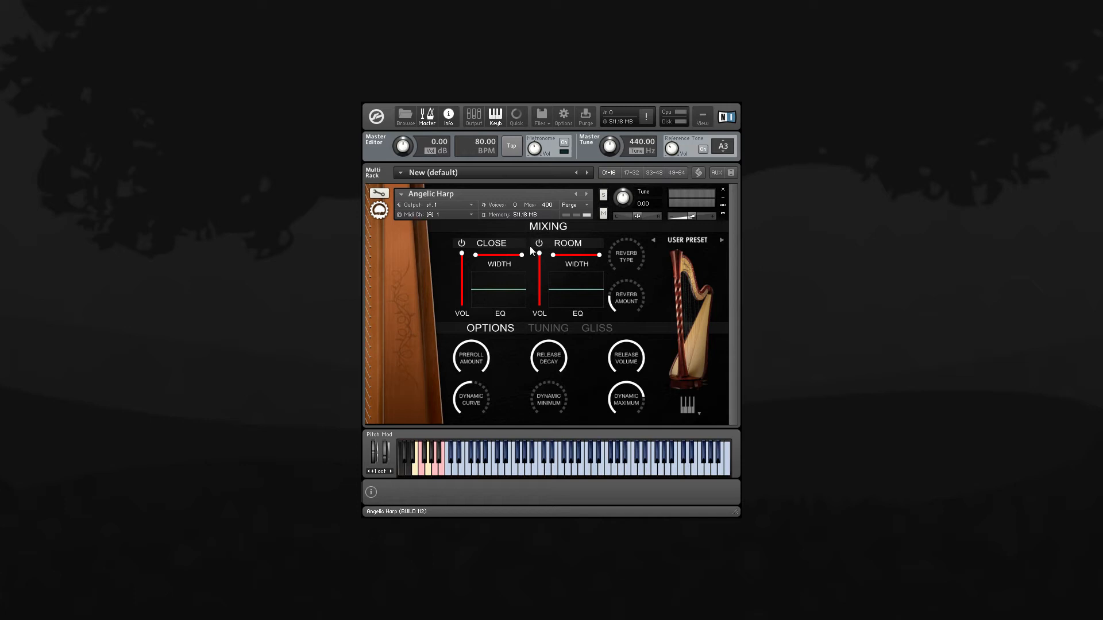
{"action": "mouse_move", "coordinate": [528, 255]}
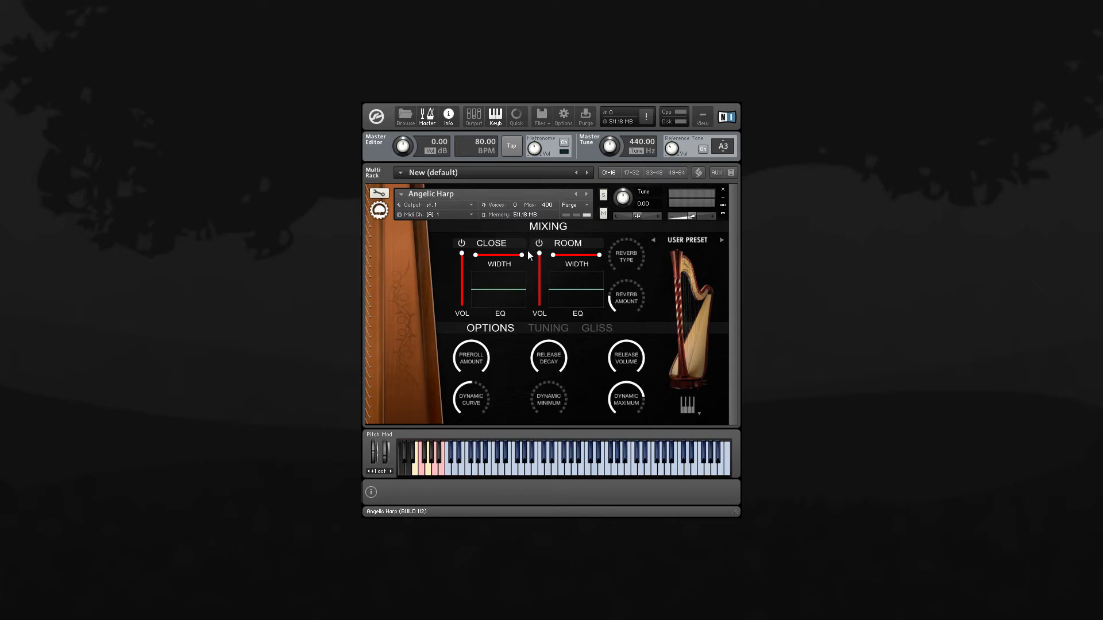
{"action": "mouse_move", "coordinate": [519, 294]}
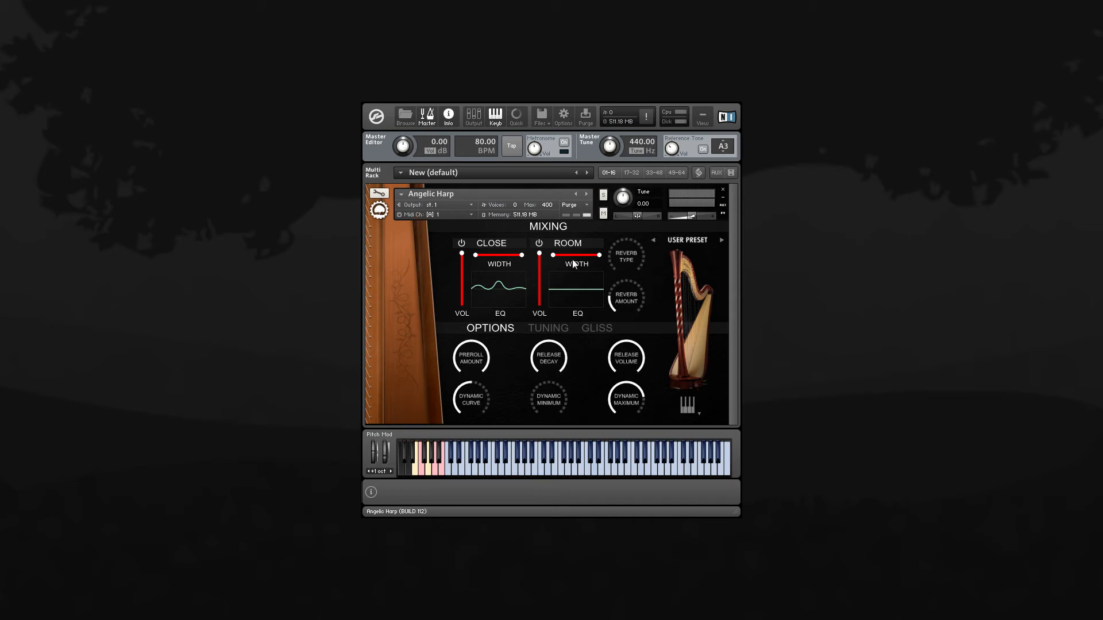
{"action": "left_click", "coordinate": [625, 255]}
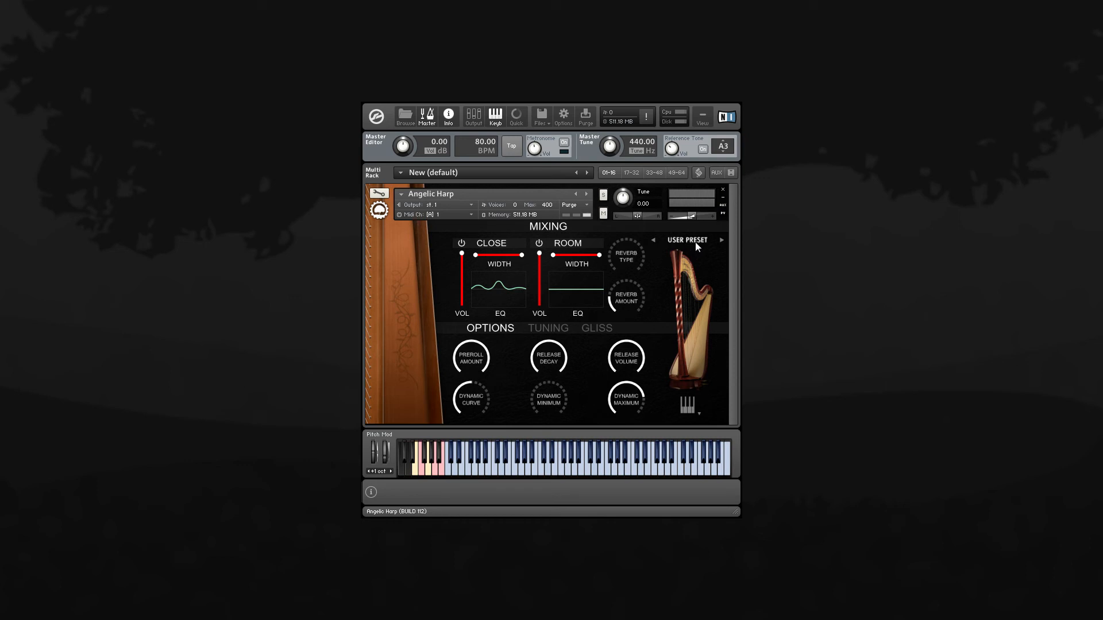
Step: Choose the Luscious factory preset from the instrument's preset menu
{"action": "left_click", "coordinate": [687, 241]}
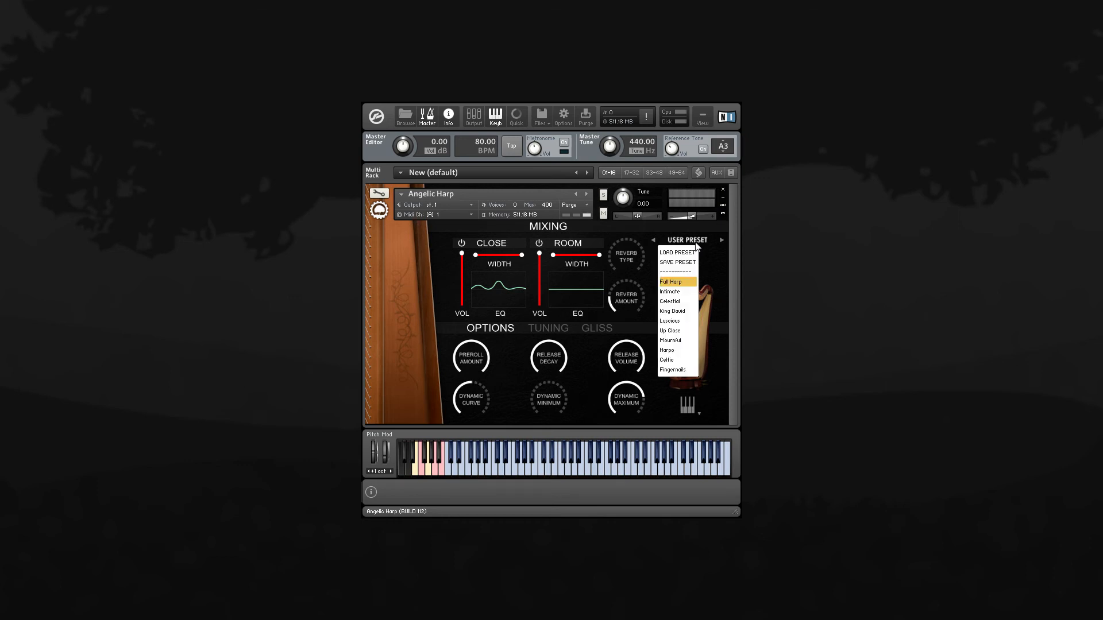
{"action": "mouse_move", "coordinate": [676, 283]}
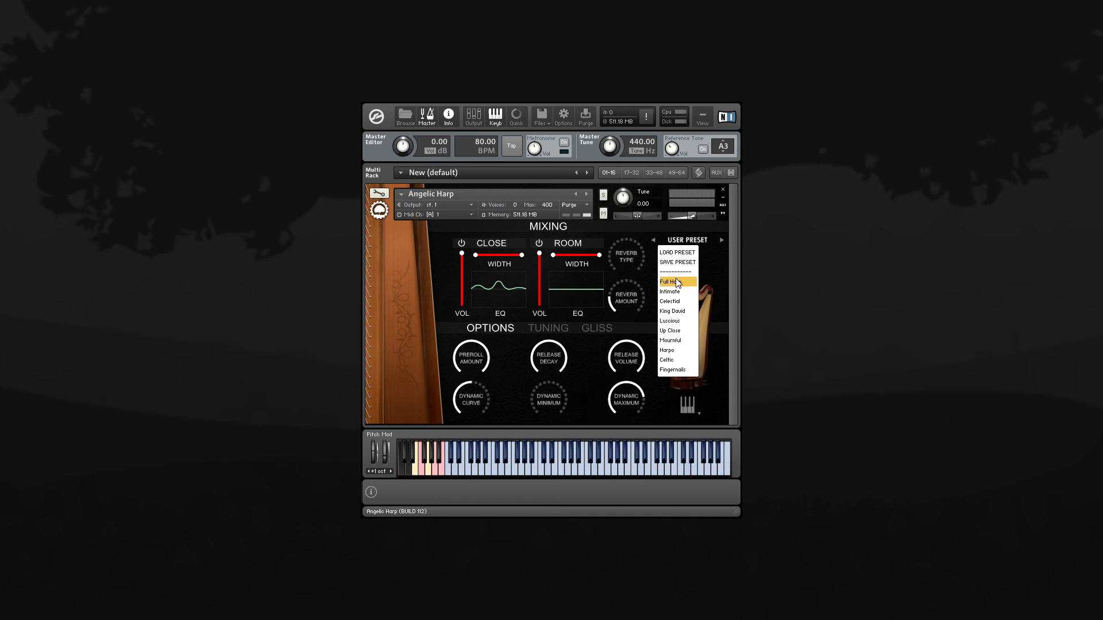
{"action": "left_click", "coordinate": [668, 282]}
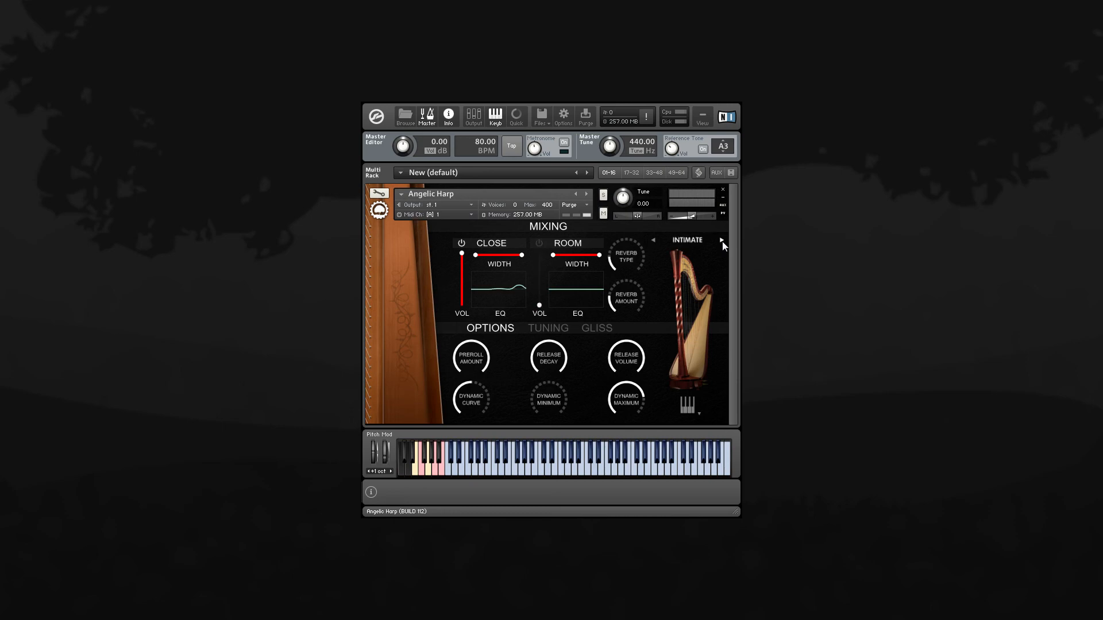
{"action": "left_click", "coordinate": [686, 240]}
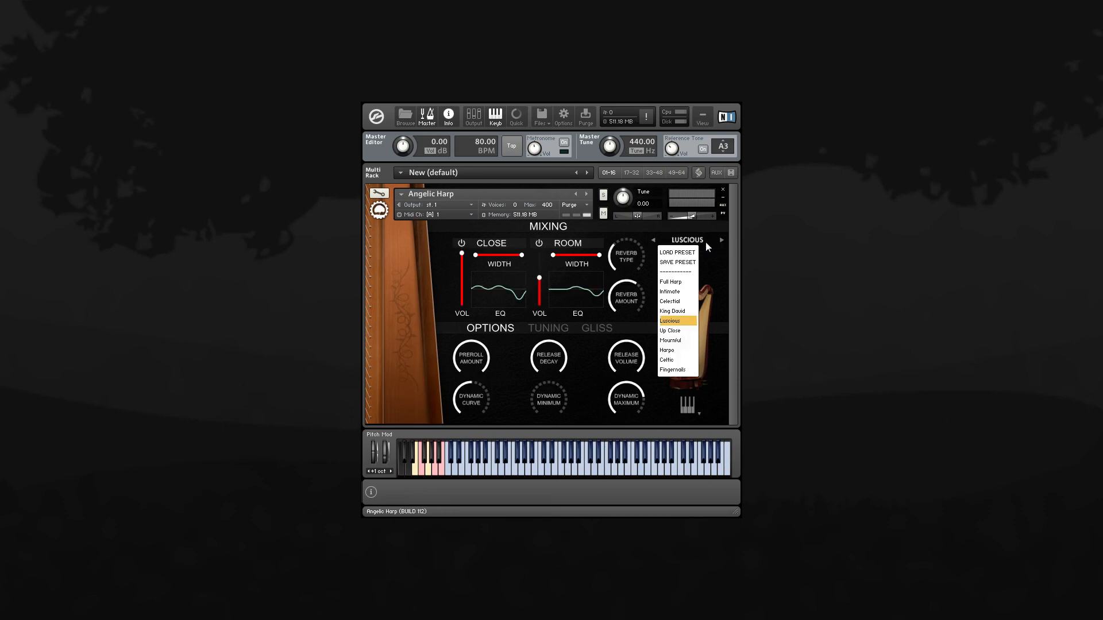